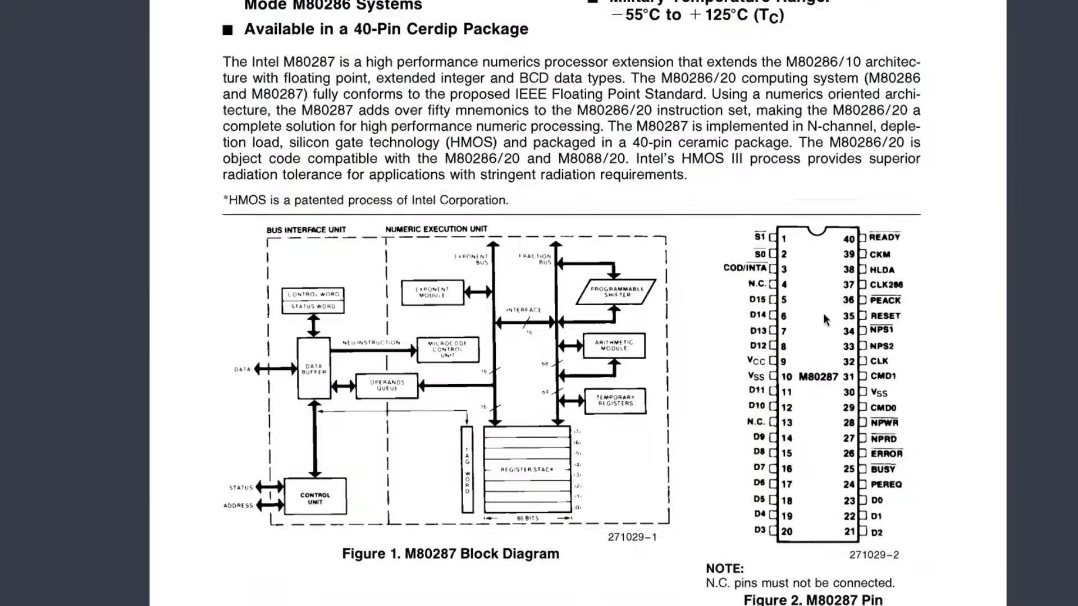
- Scroll to the M80287 pin table and highlight 'or used directly' in the CKM row
scroll(down, 3)
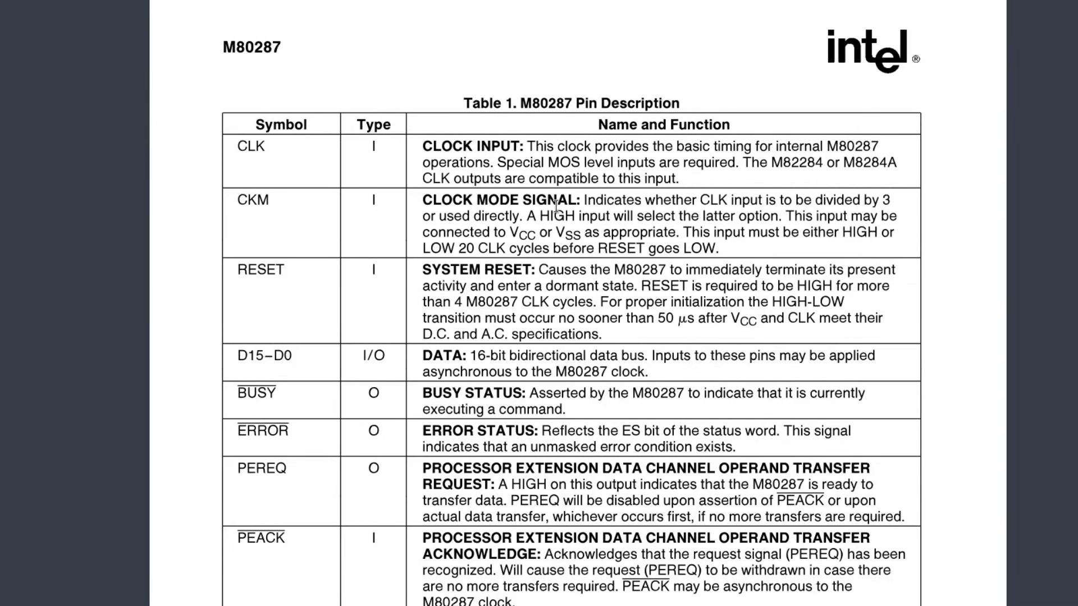
drag(422, 200, 520, 200)
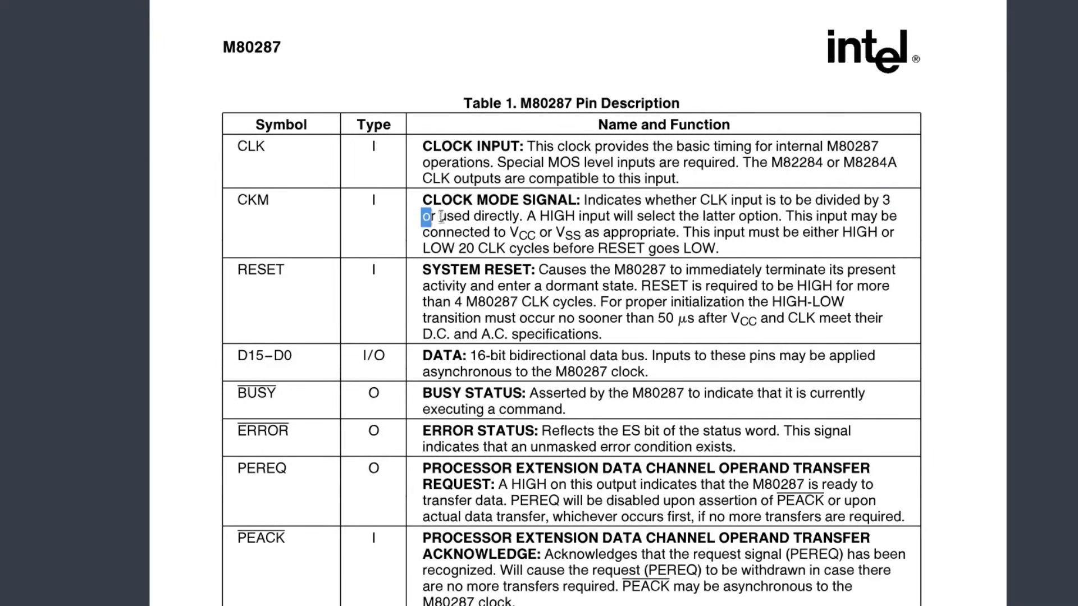
drag(420, 216, 521, 215)
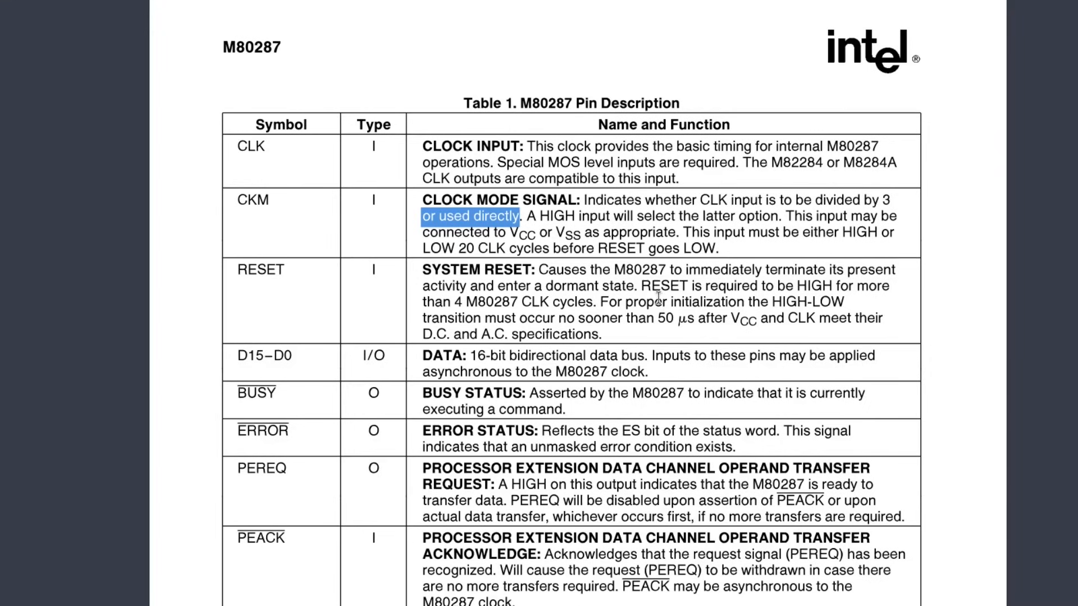
mouse_move(554, 211)
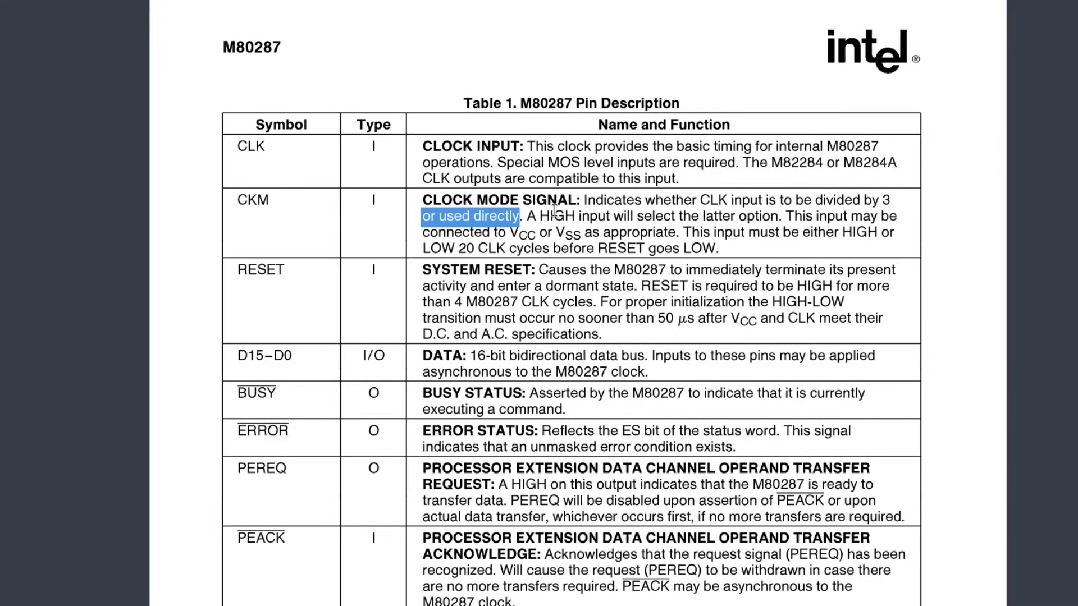
click(576, 209)
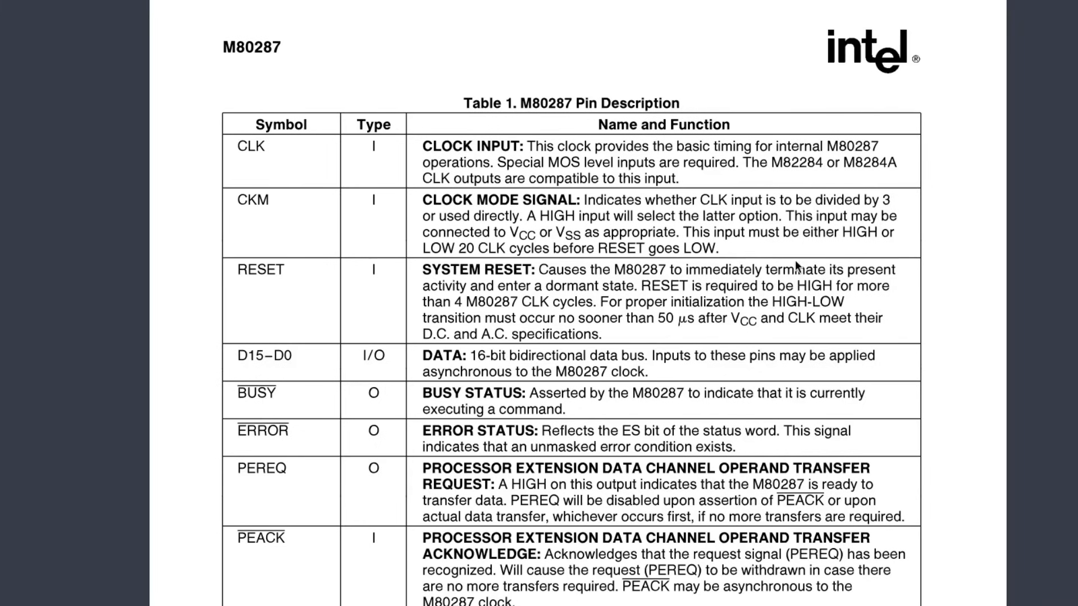
mouse_move(869, 262)
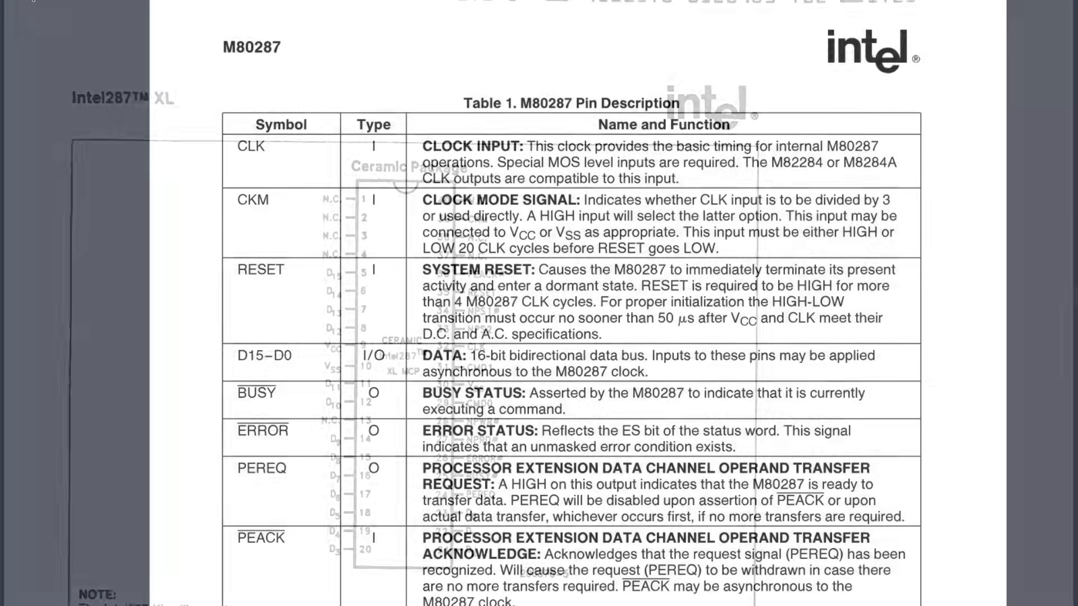
- Scroll the Intel287 XL datasheet past section 3.1.2 to the PLCC cross-reference and reset section
scroll(down, 3)
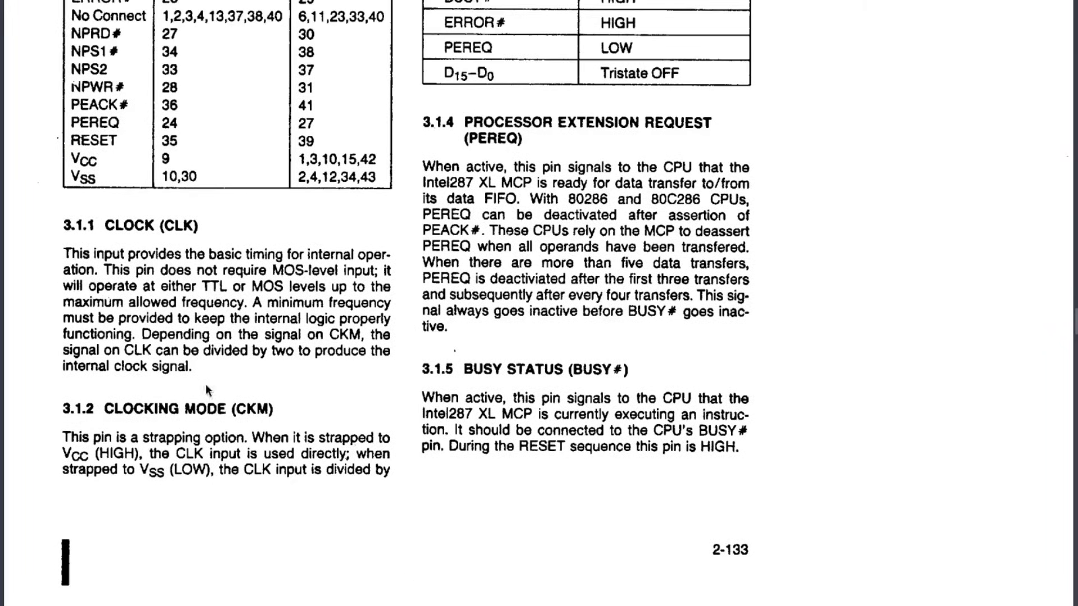
mouse_move(304, 480)
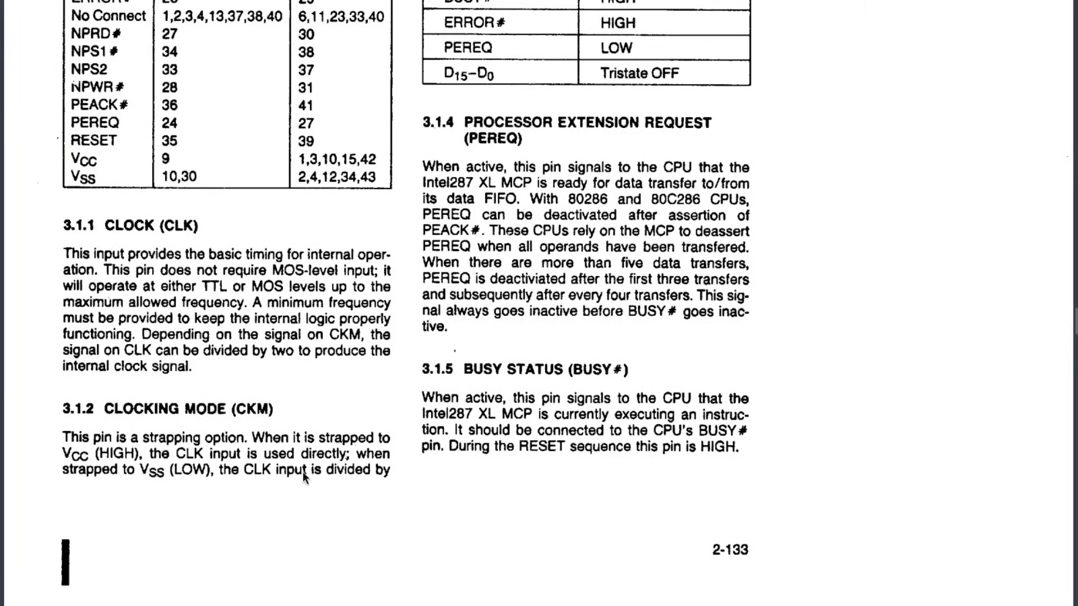
scroll(down, 3)
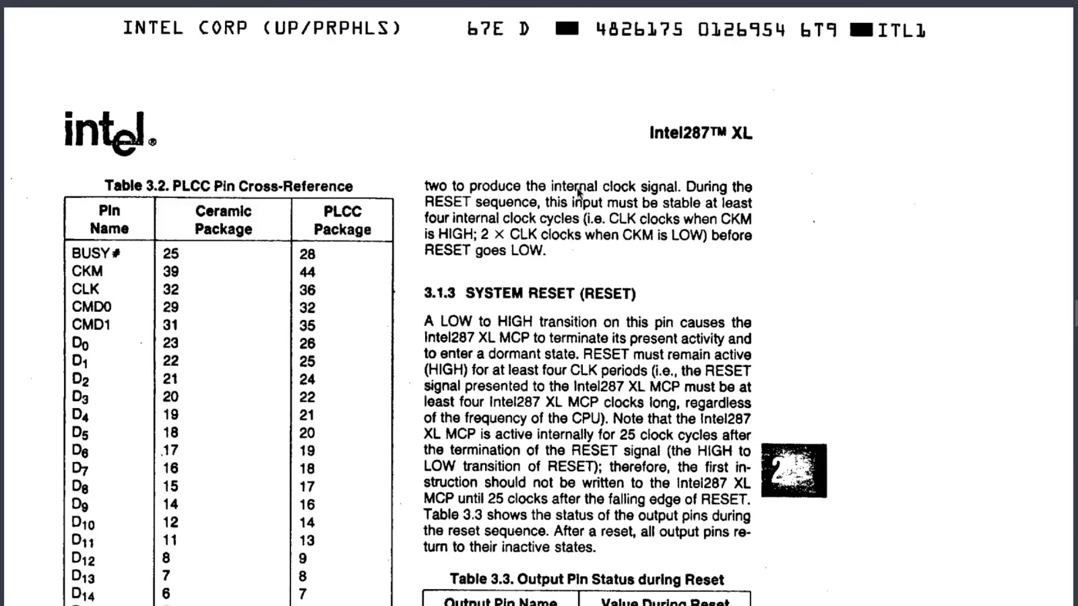
mouse_move(703, 195)
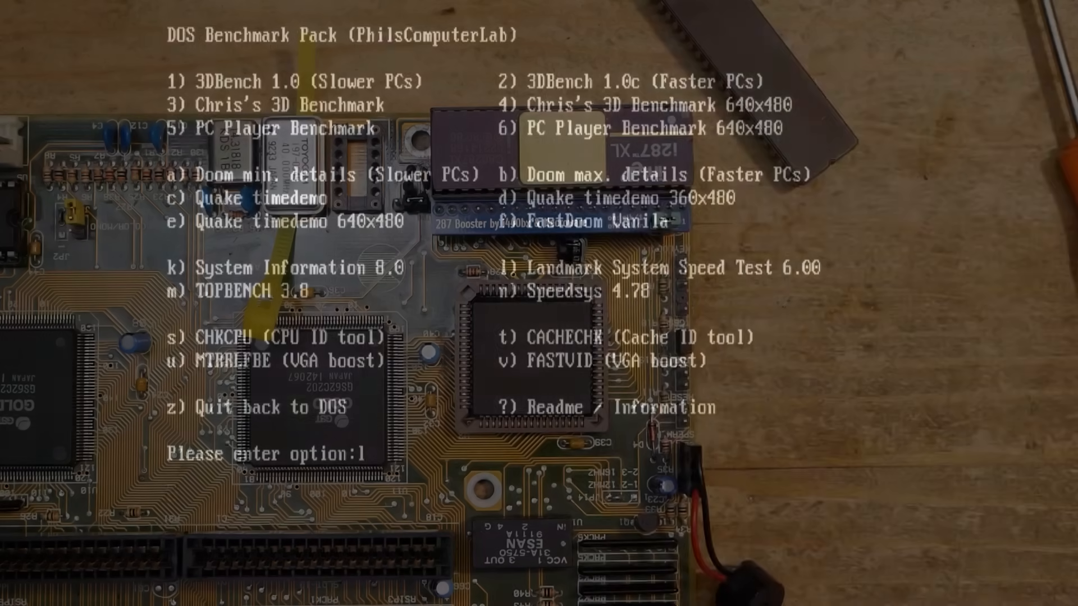
- Run Landmark System Speed Test 6.00 via option l to show 30.29 MHz CPU, 42.56 MHz FPU
text(l)
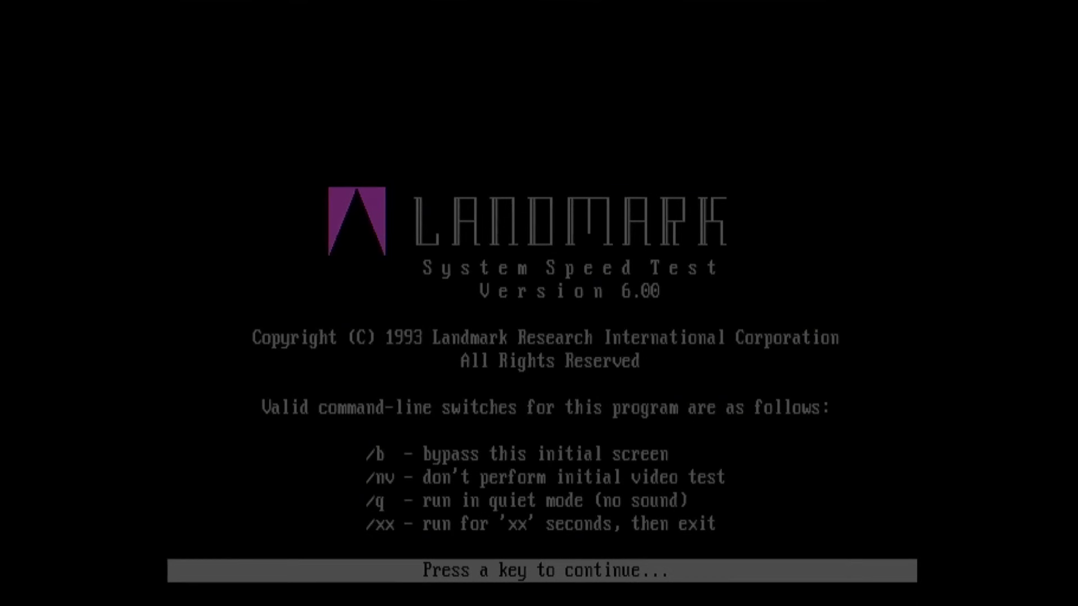
key(enter)
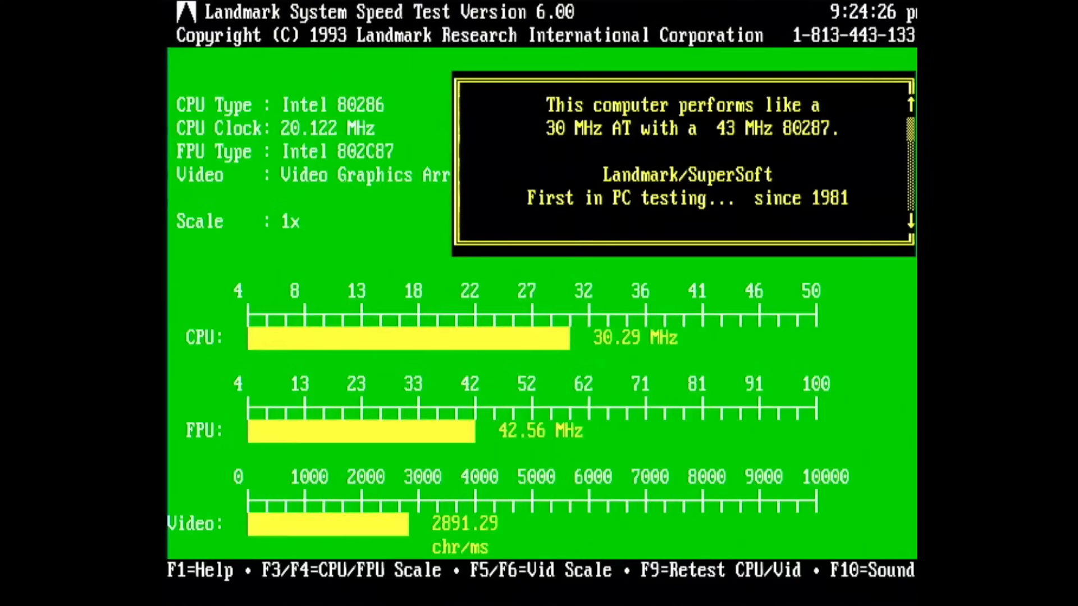